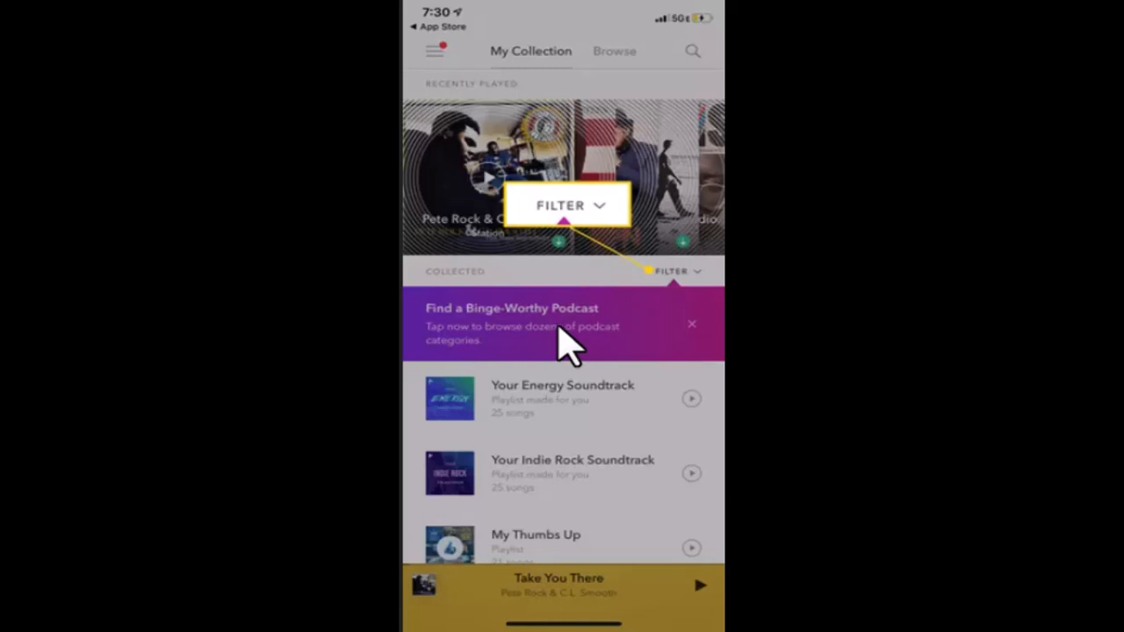
- Filter My Collection to show only Playlists
{"action": "left_click", "coordinate": [676, 271]}
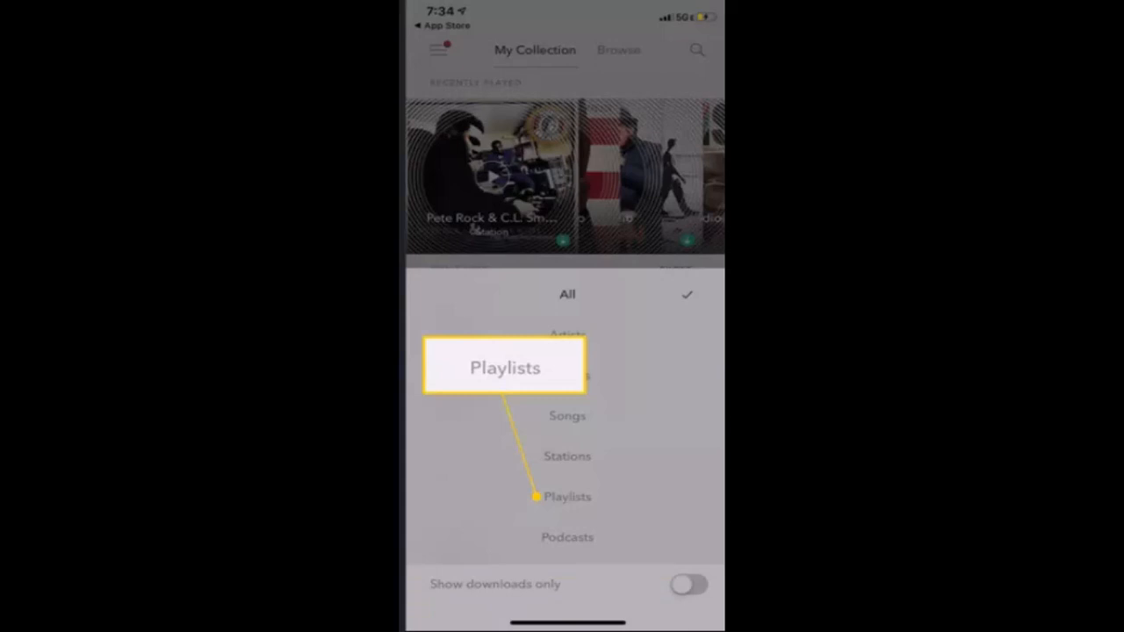
{"action": "left_click", "coordinate": [567, 495]}
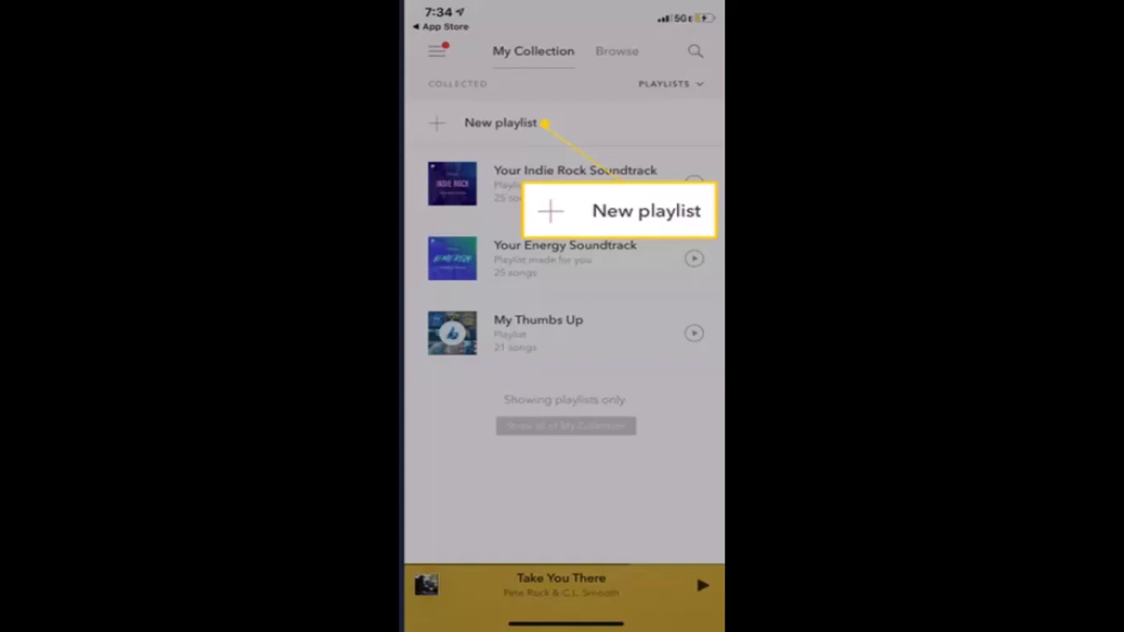
- Create the playlist Summertime and search 'Wild horses' for a song to add
{"action": "left_click", "coordinate": [500, 123]}
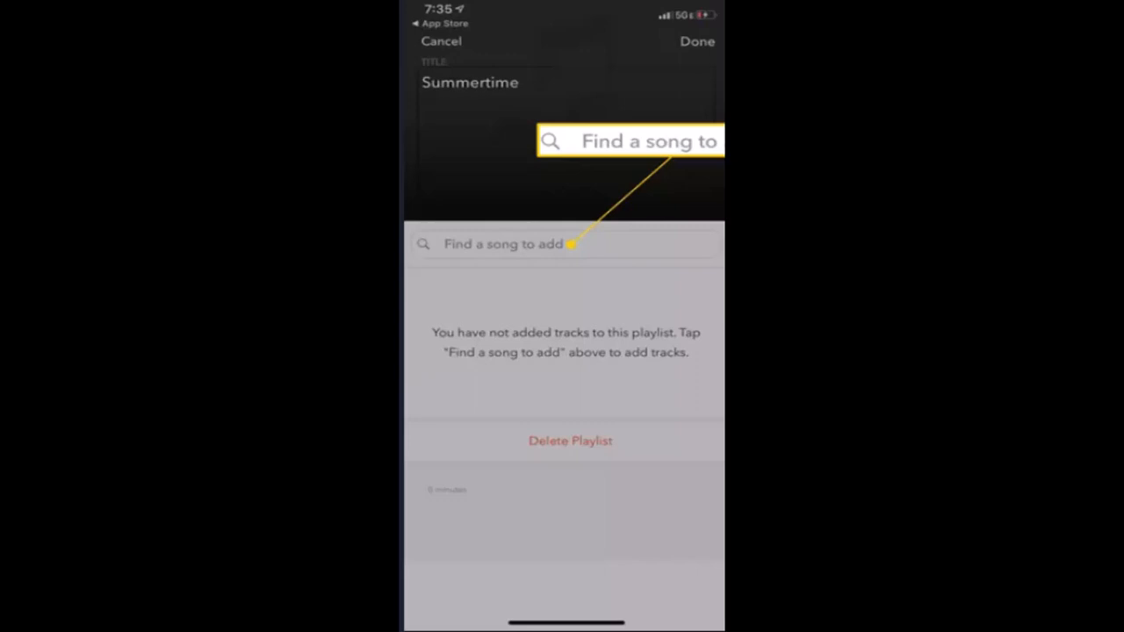
{"action": "type", "text": "Wild horses"}
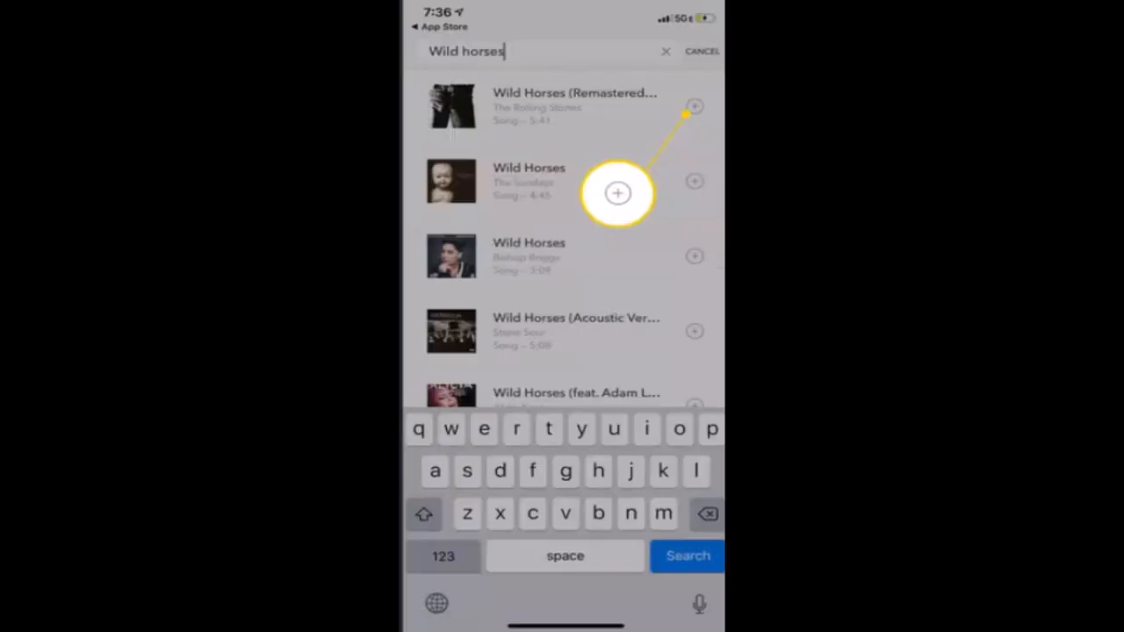